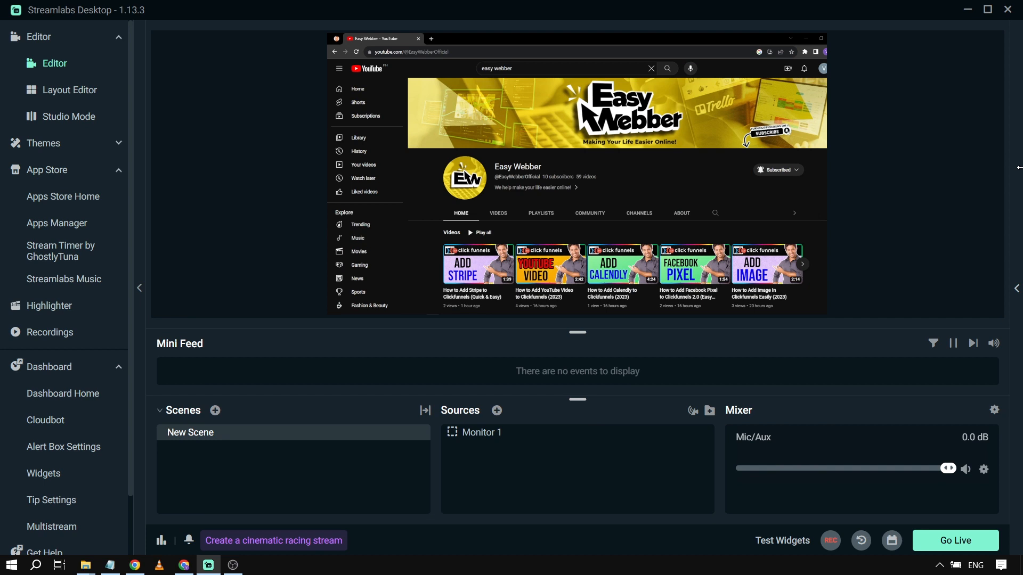
mouse_move(497, 411)
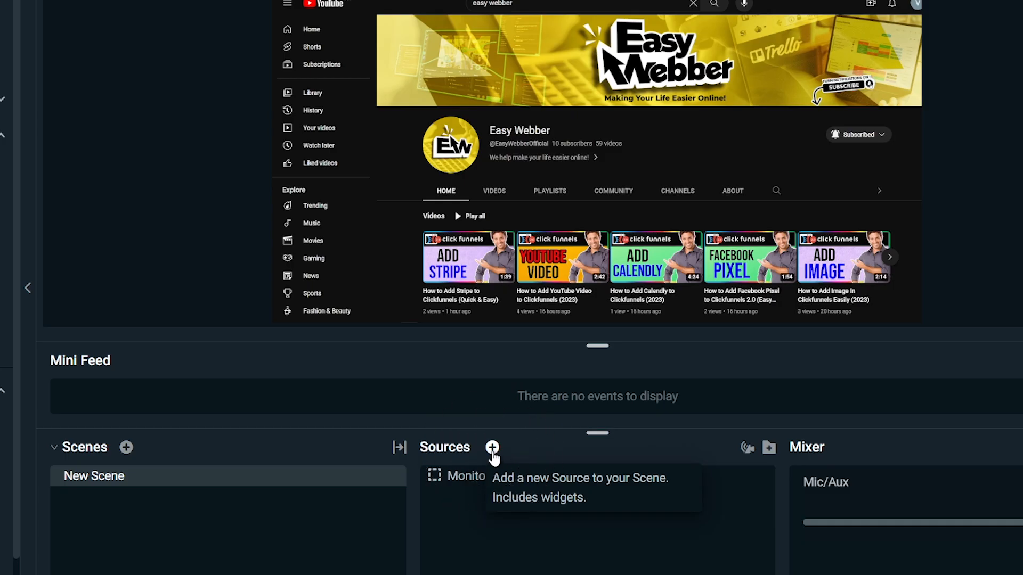
Bring up the Add Source chooser from the Sources panel
click(493, 448)
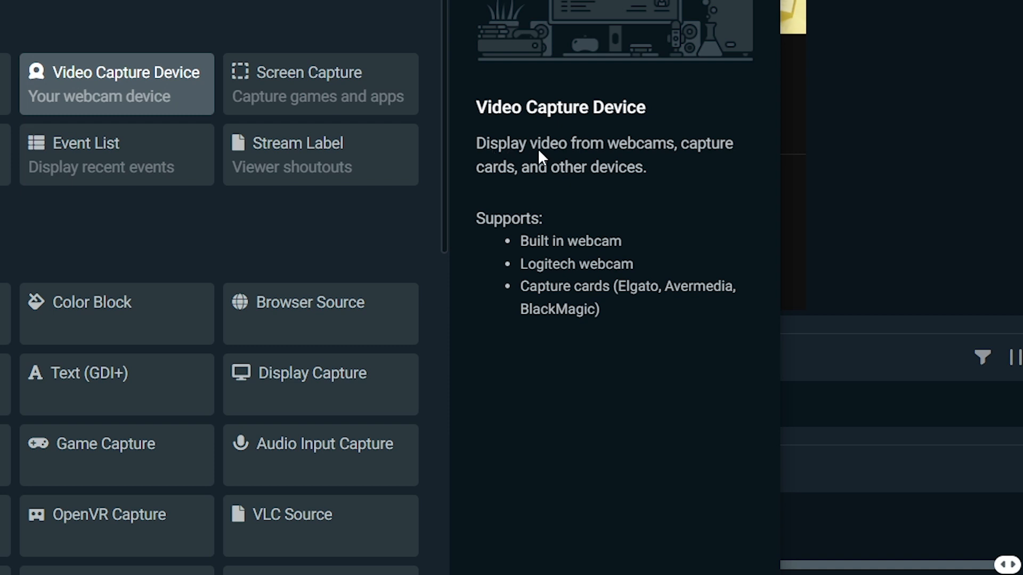
mouse_move(474, 187)
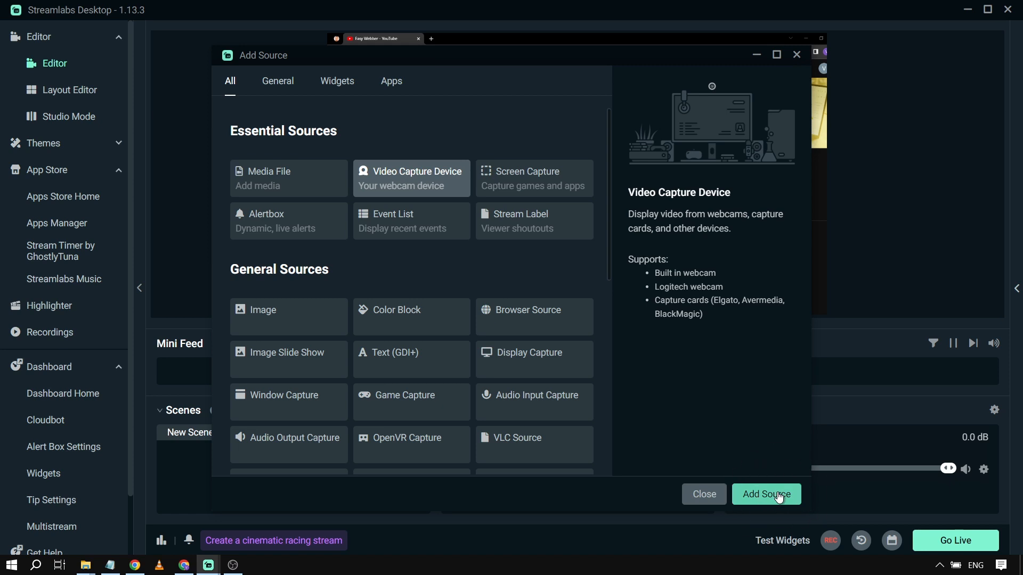
Add a Video Capture Device source named 'Webcam' using the EasyCamera device
click(767, 494)
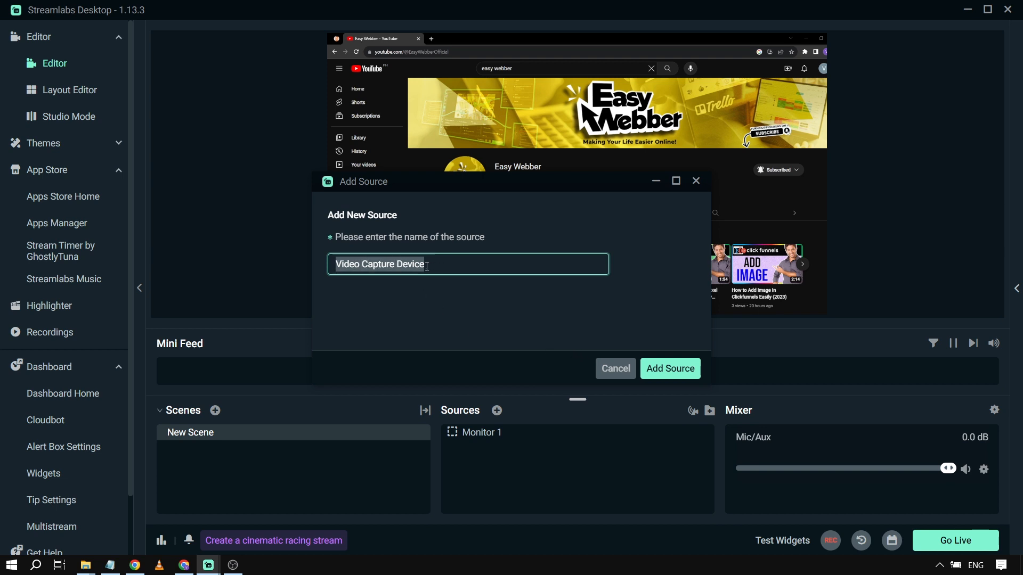
text(wE)
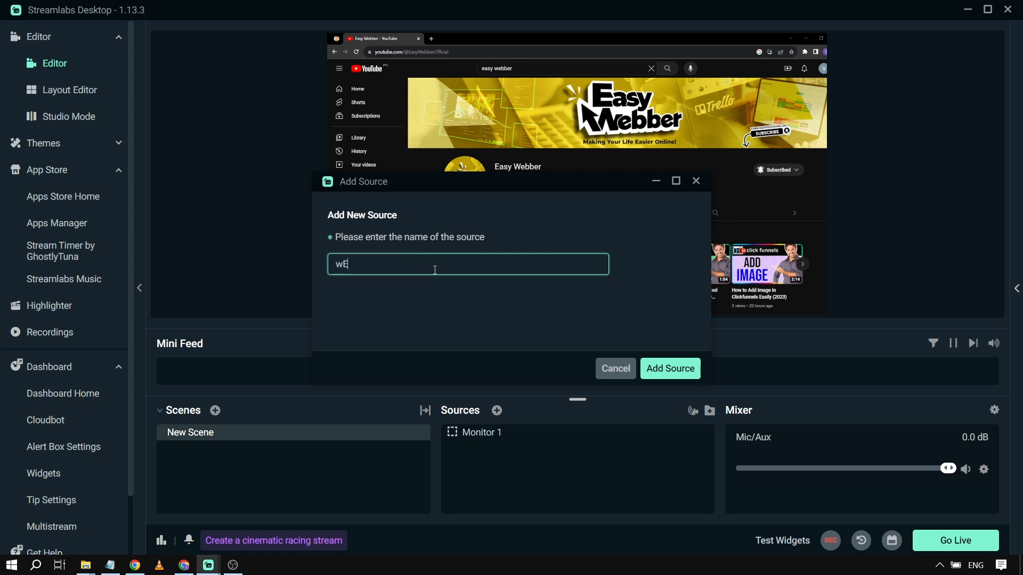
text(Webcam)
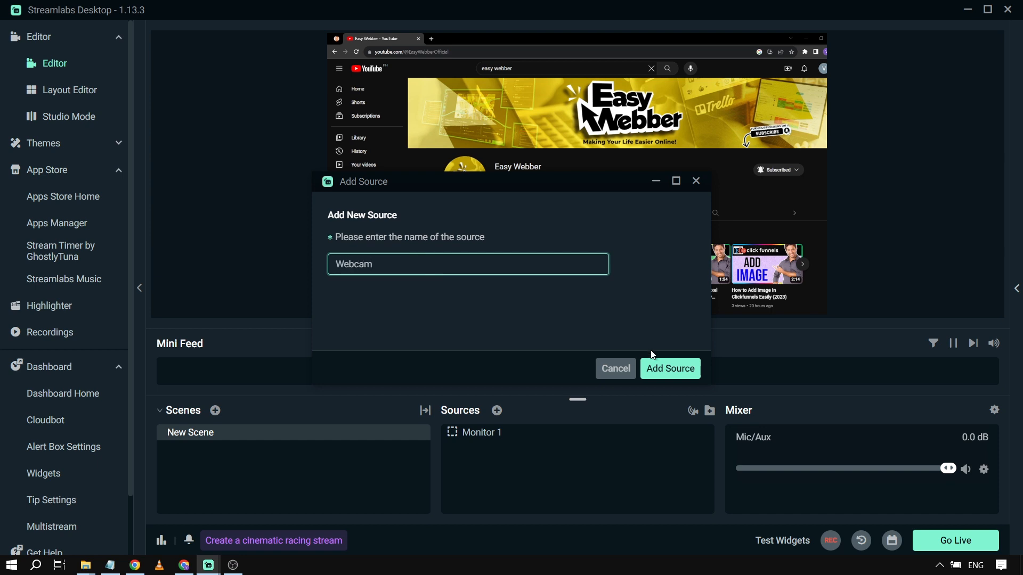
click(670, 369)
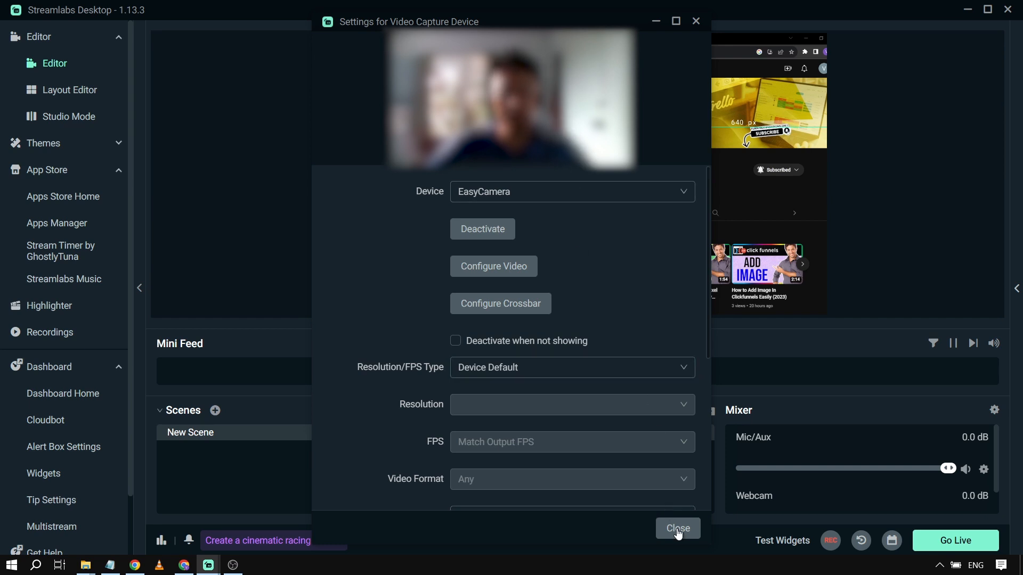
Dismiss the device settings and drag the webcam feed to the lower-left of the preview
click(677, 528)
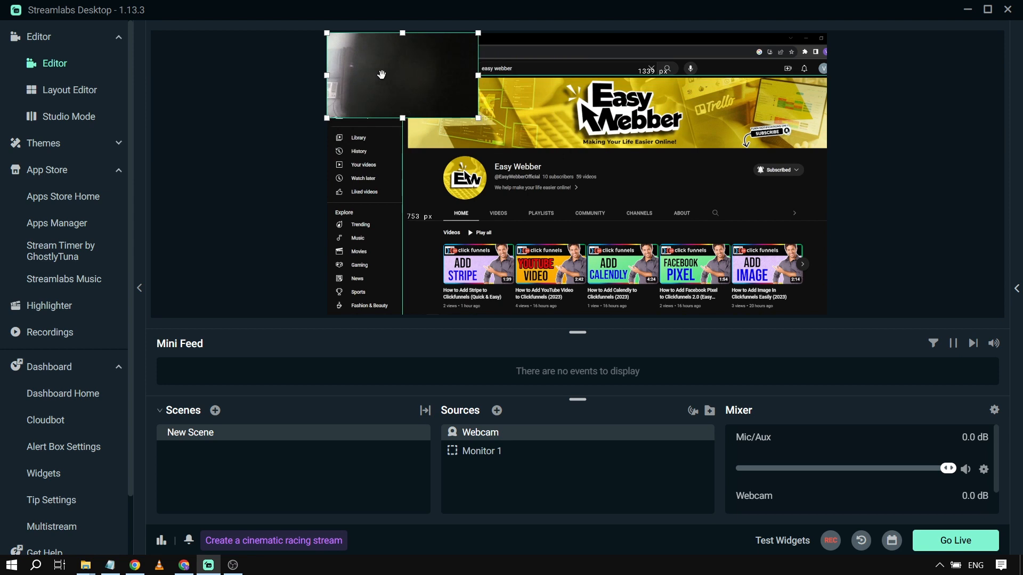
drag(402, 74, 403, 262)
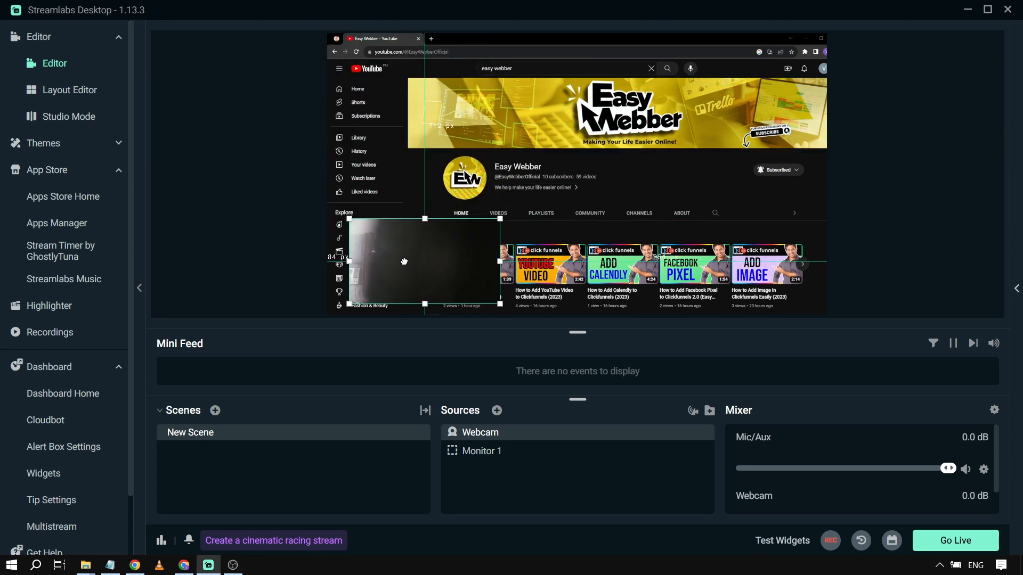
drag(403, 262, 410, 274)
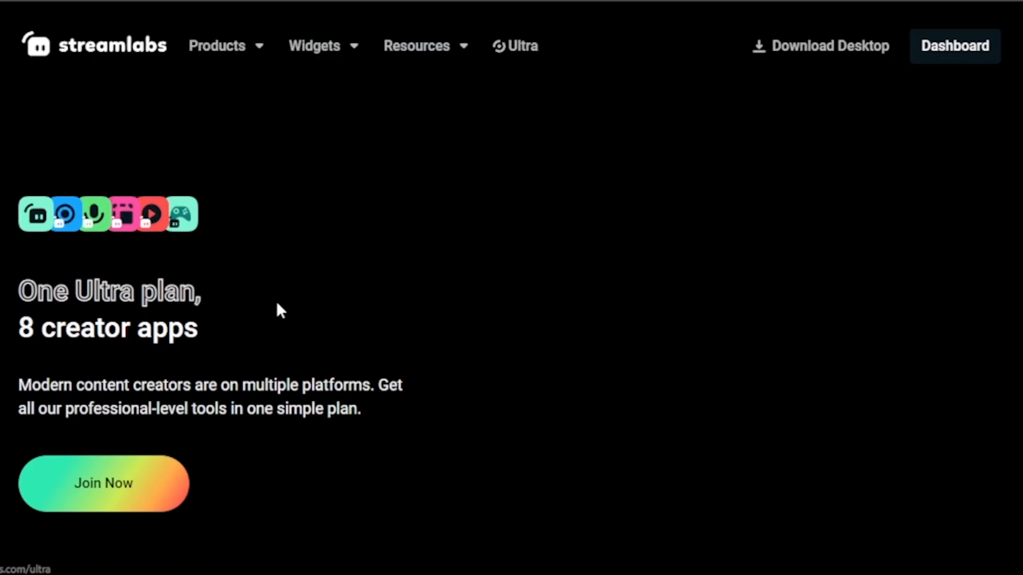
Scroll the Streamlabs pages, then subscribe to Easy Webber and like its trending sounds video
scroll(down, 3)
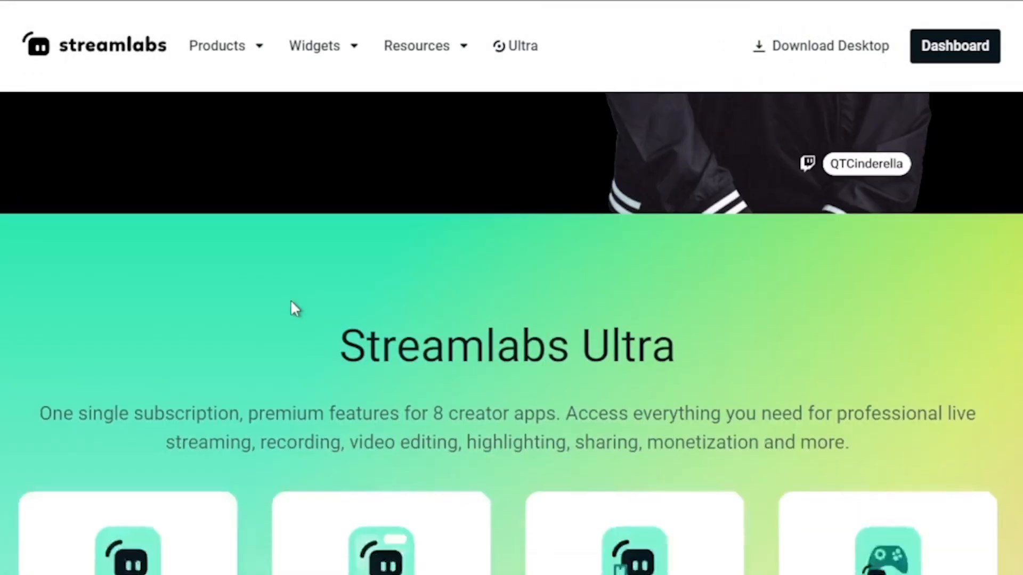
scroll(down, 3)
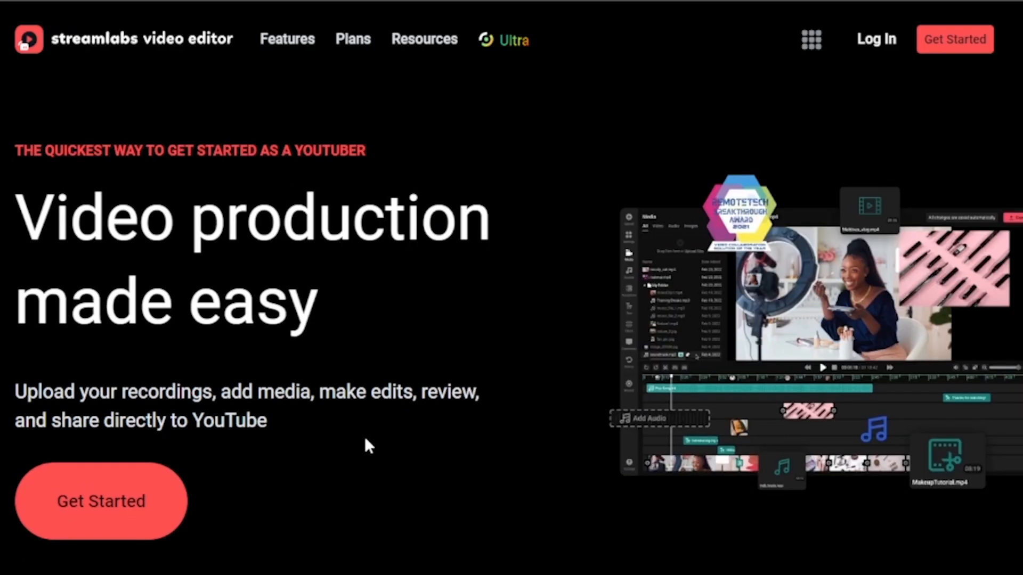
scroll(down, 3)
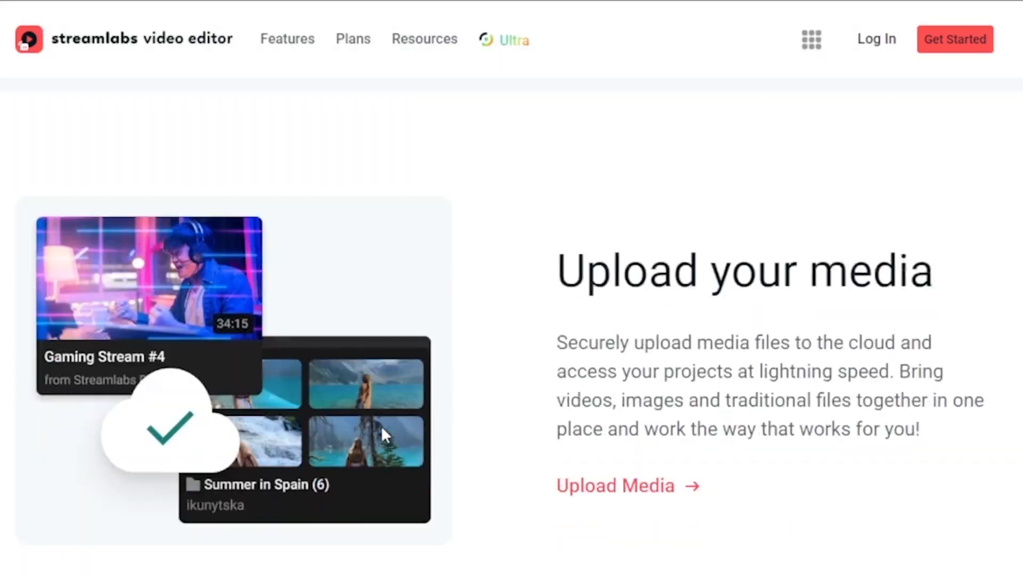
scroll(down, 3)
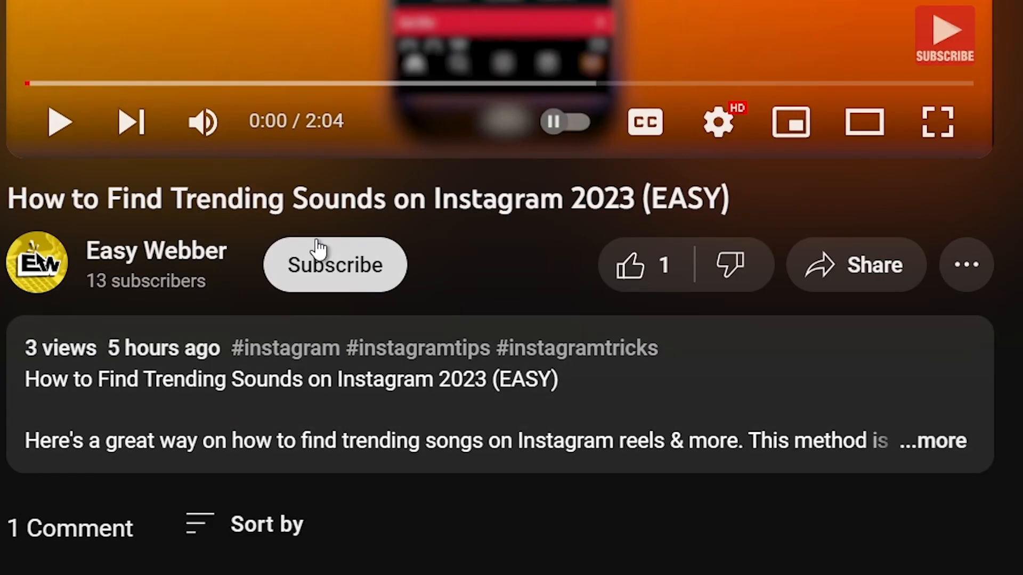
click(334, 265)
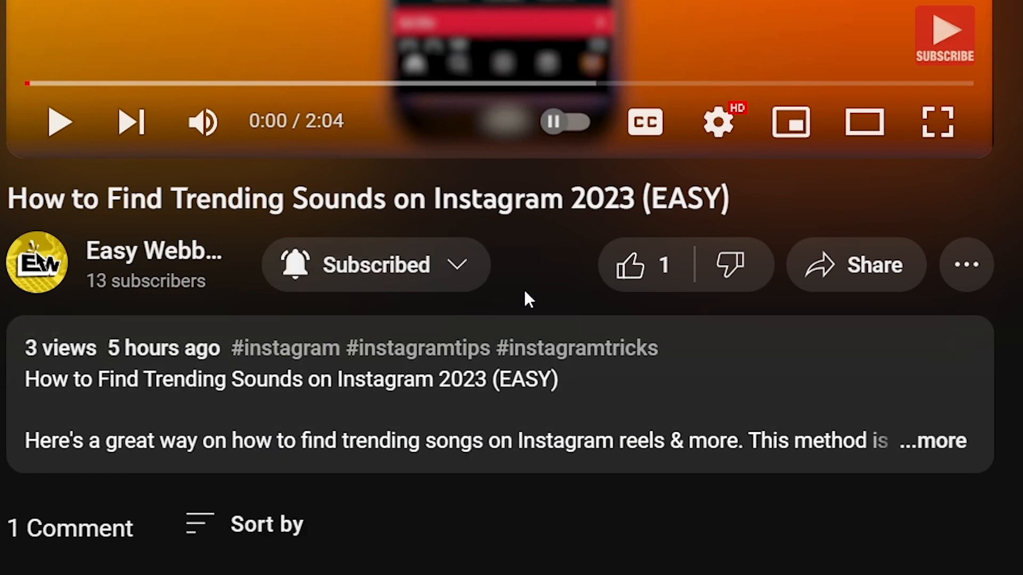
click(632, 267)
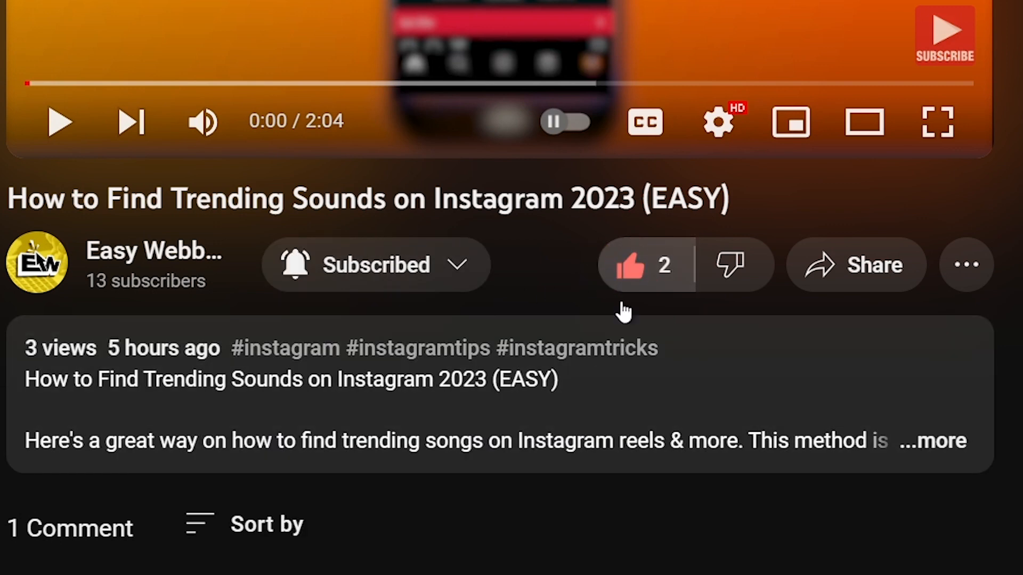